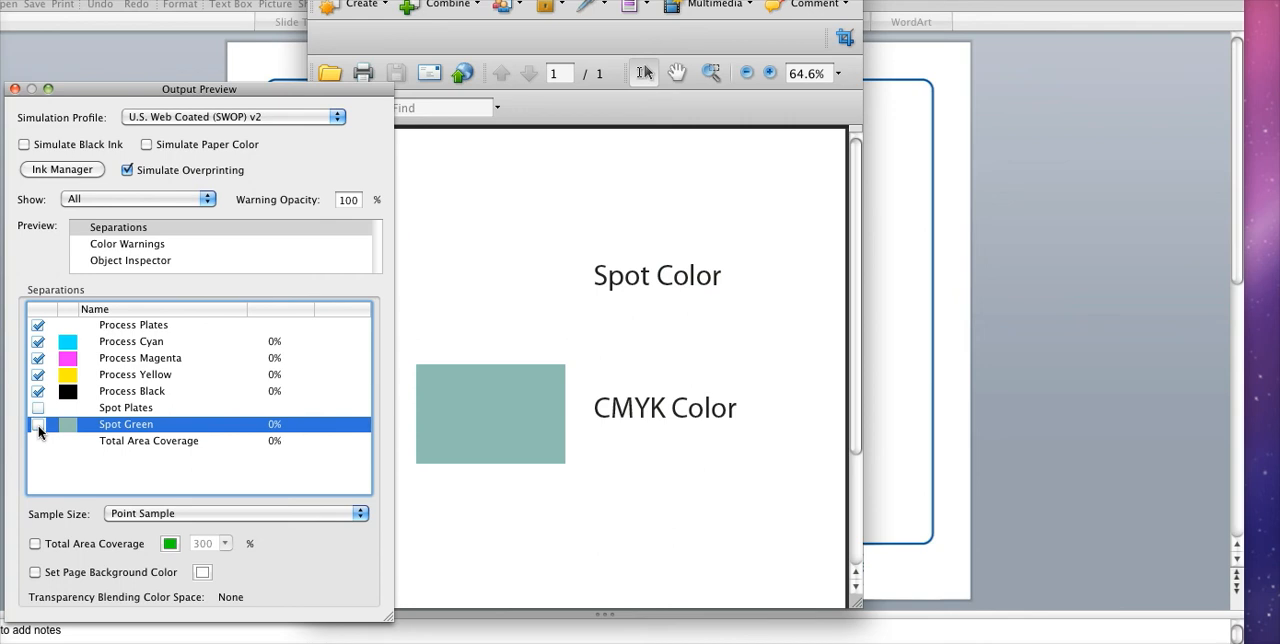
Toggle the Spot Green plate off and on to confirm the Spot Color rectangle uses it.
left_click(38, 408)
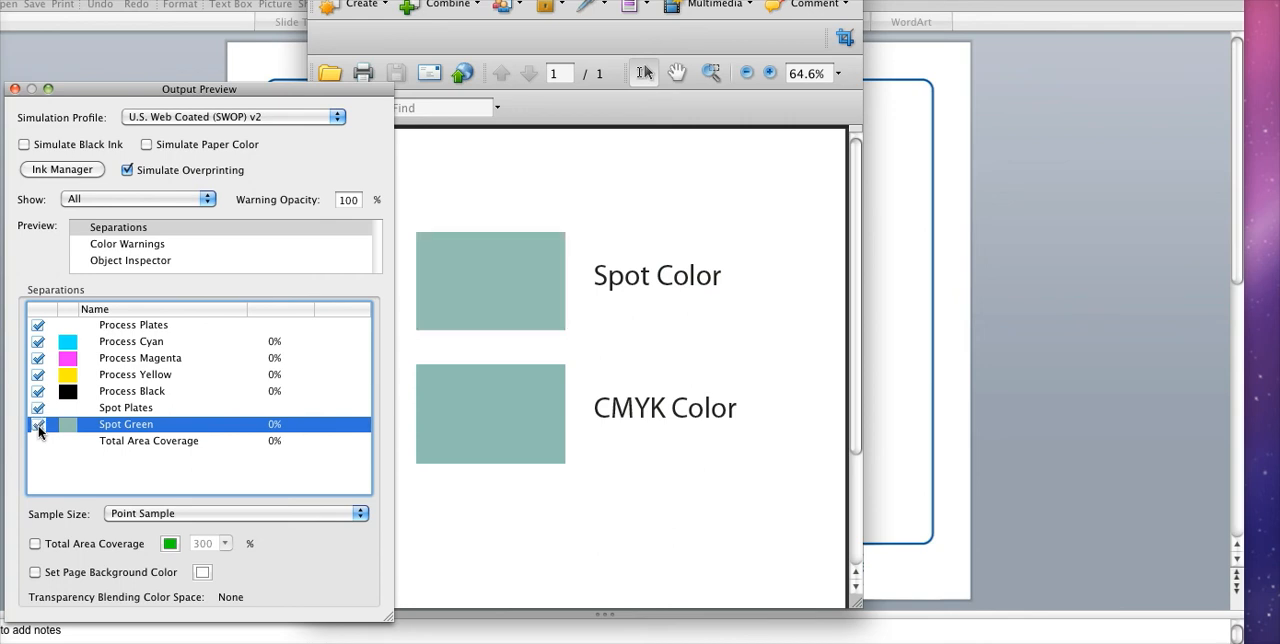
left_click(38, 408)
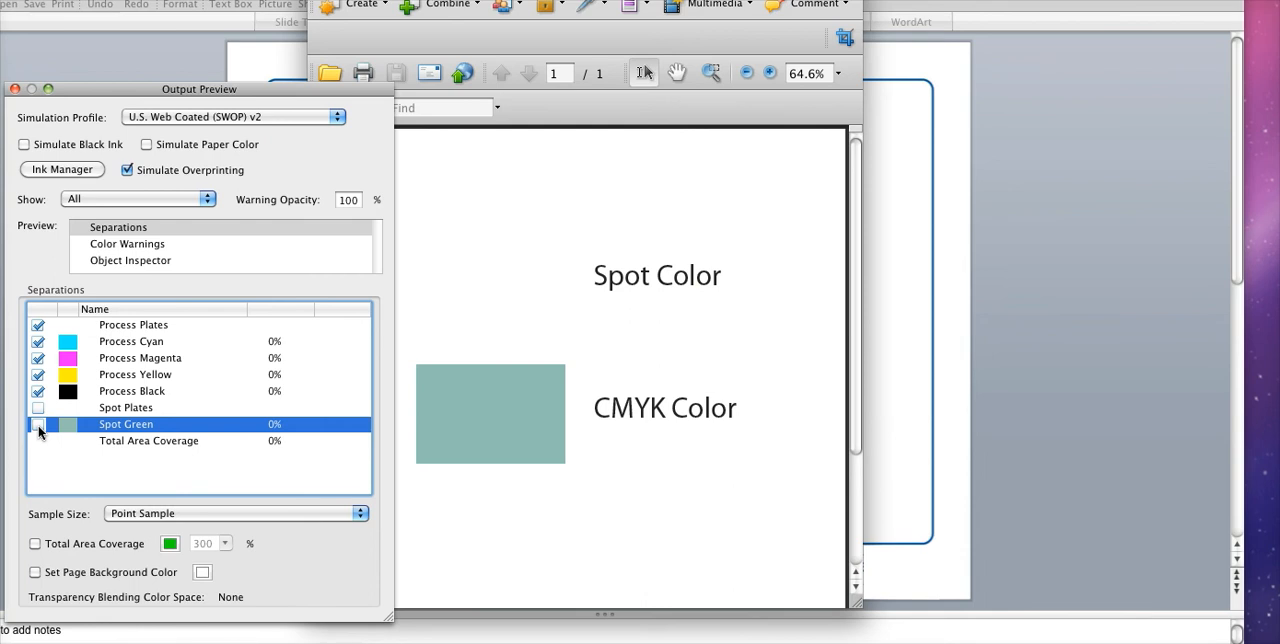
left_click(38, 408)
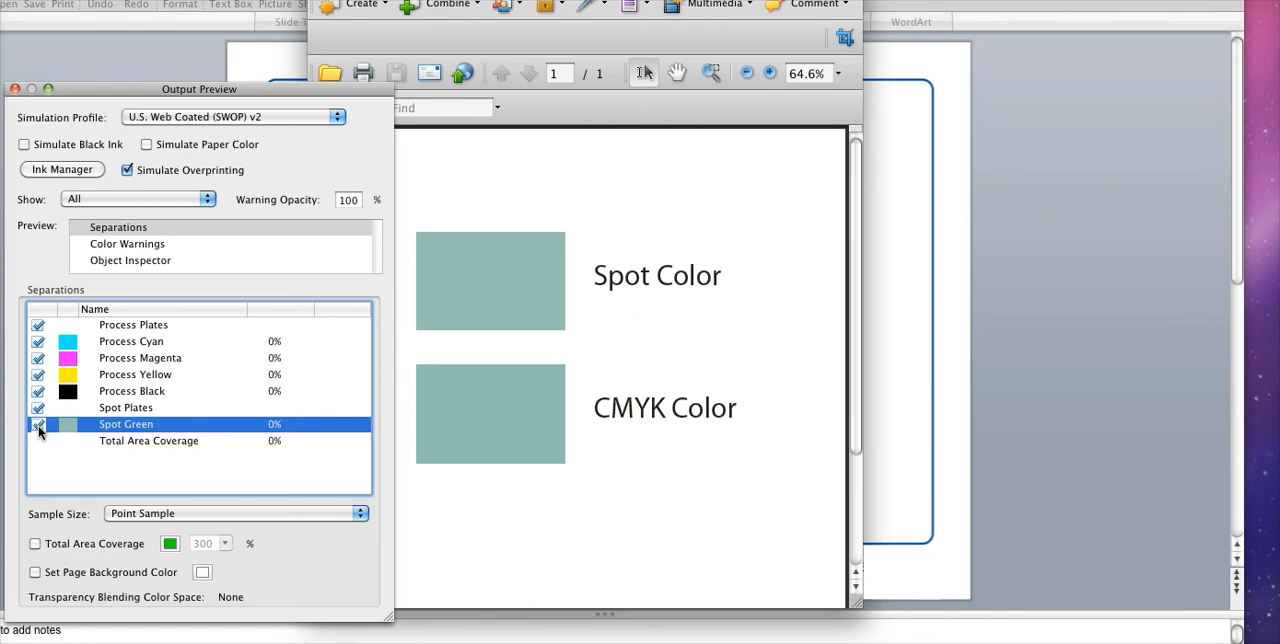
Bring up Preflight with the 'MSS Convert to CMYK only (SWOP)' profile selected.
left_click(38, 424)
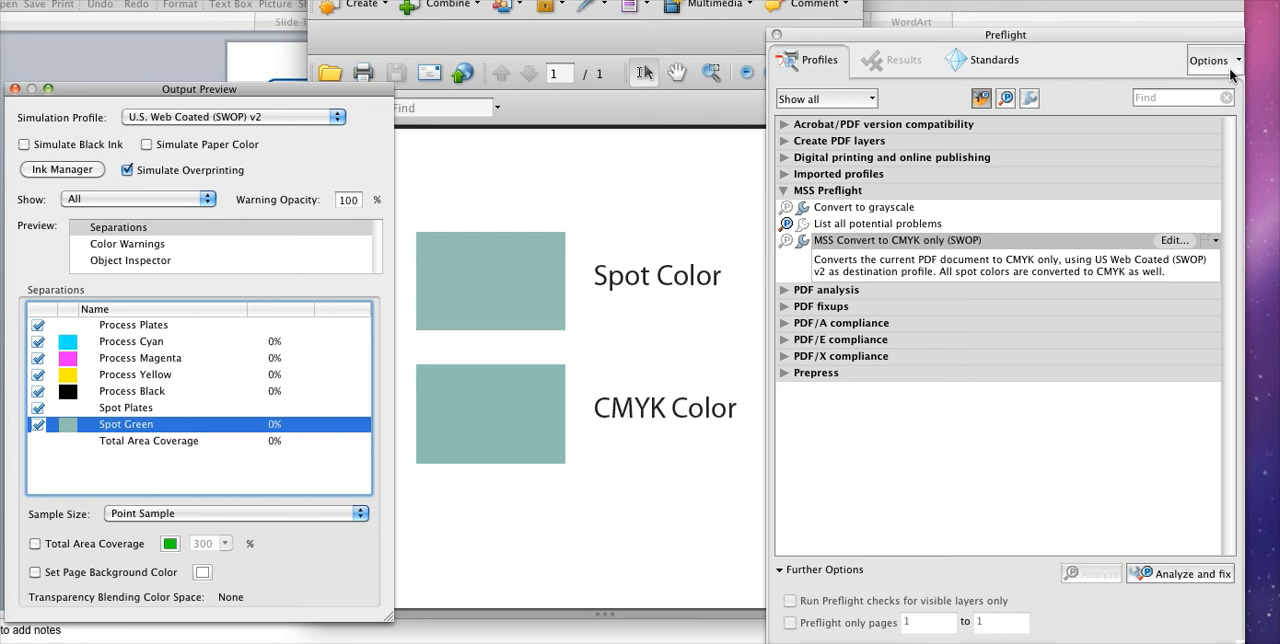
left_click(1212, 60)
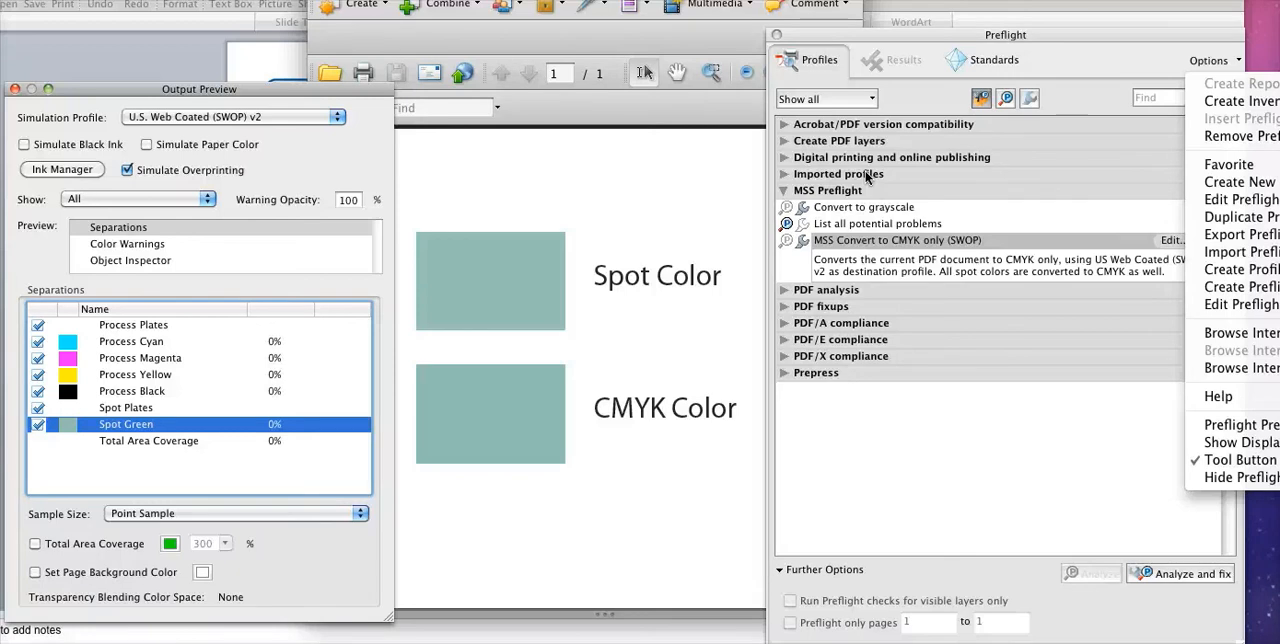
mouse_move(1204, 406)
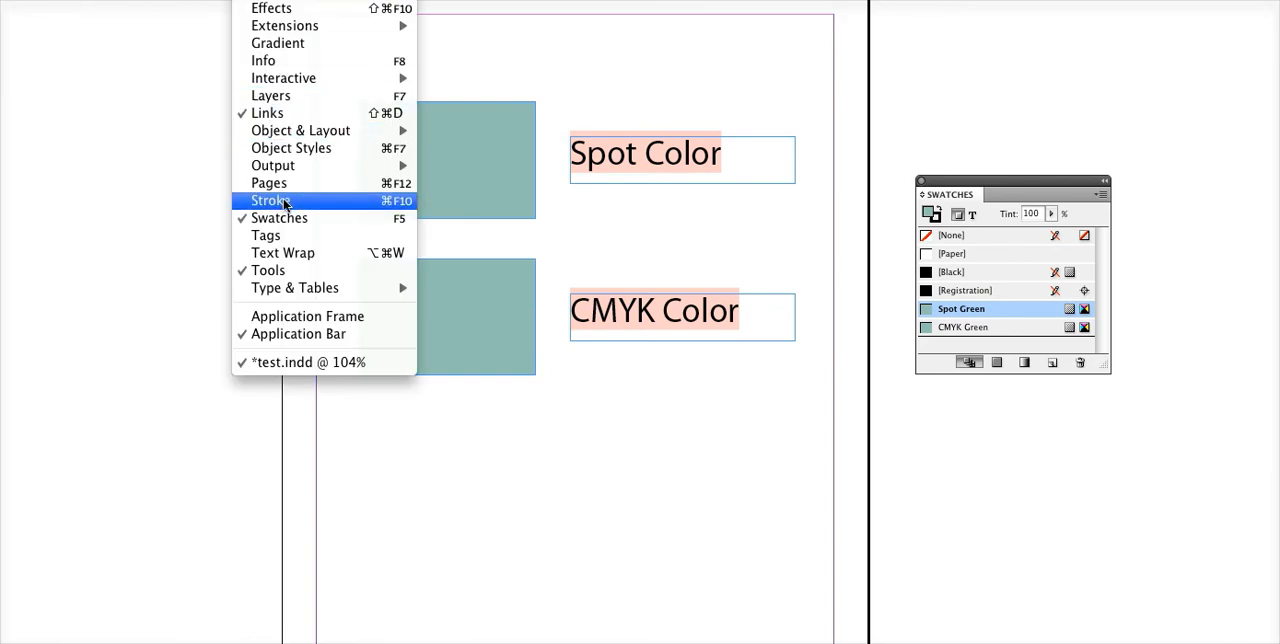
mouse_move(818, 292)
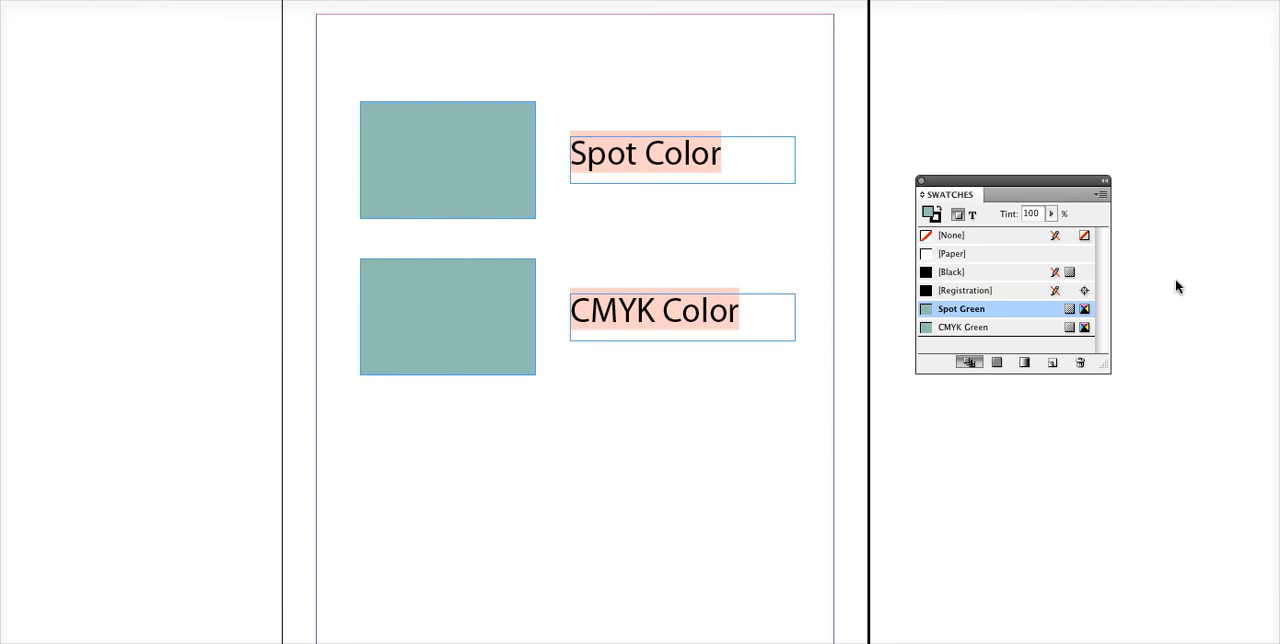
mouse_move(1164, 280)
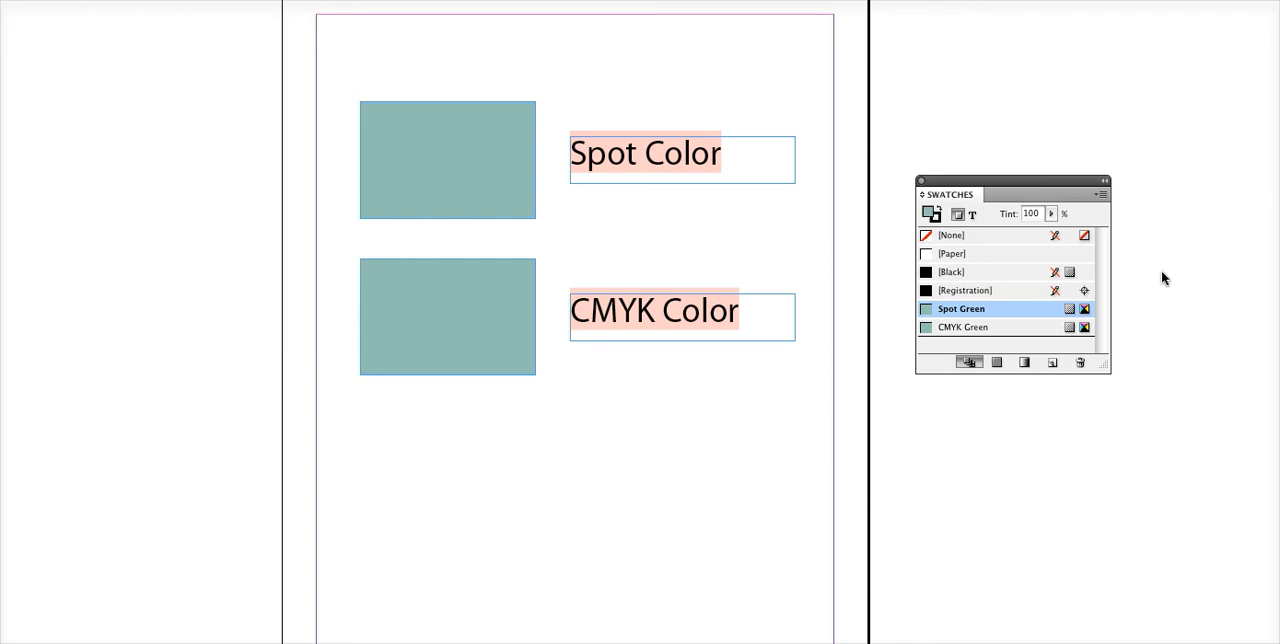
Change the Spot Green swatch's Color Type from Spot to Process in Swatch Options.
left_click(1100, 194)
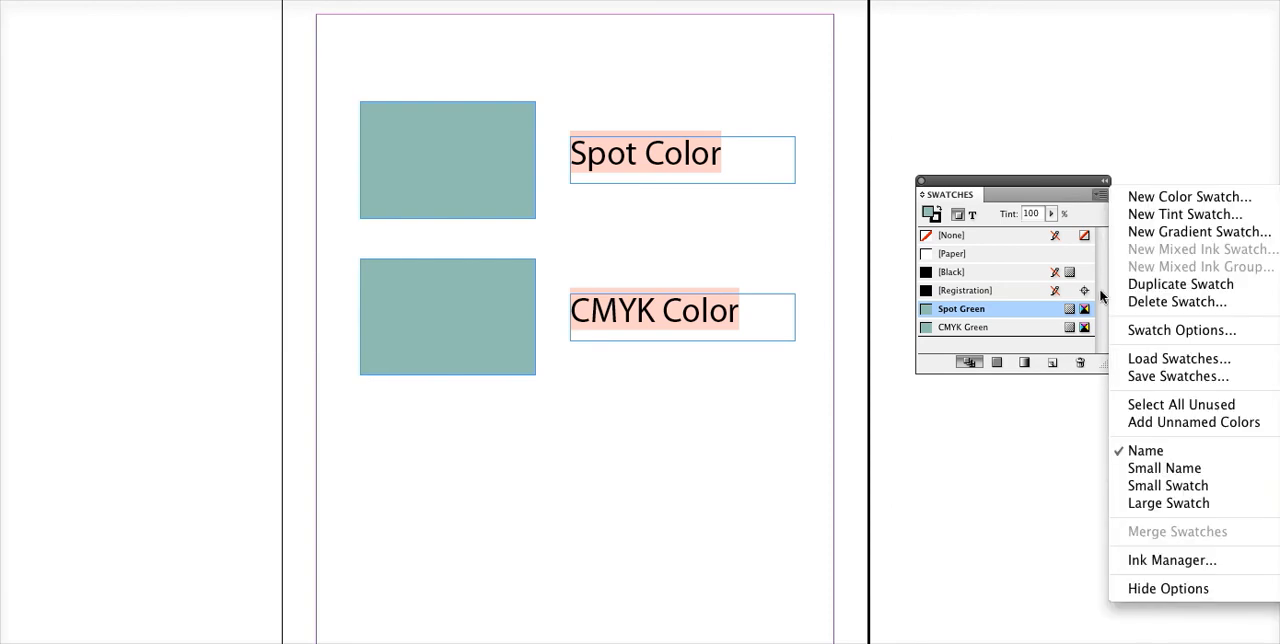
left_click(1180, 330)
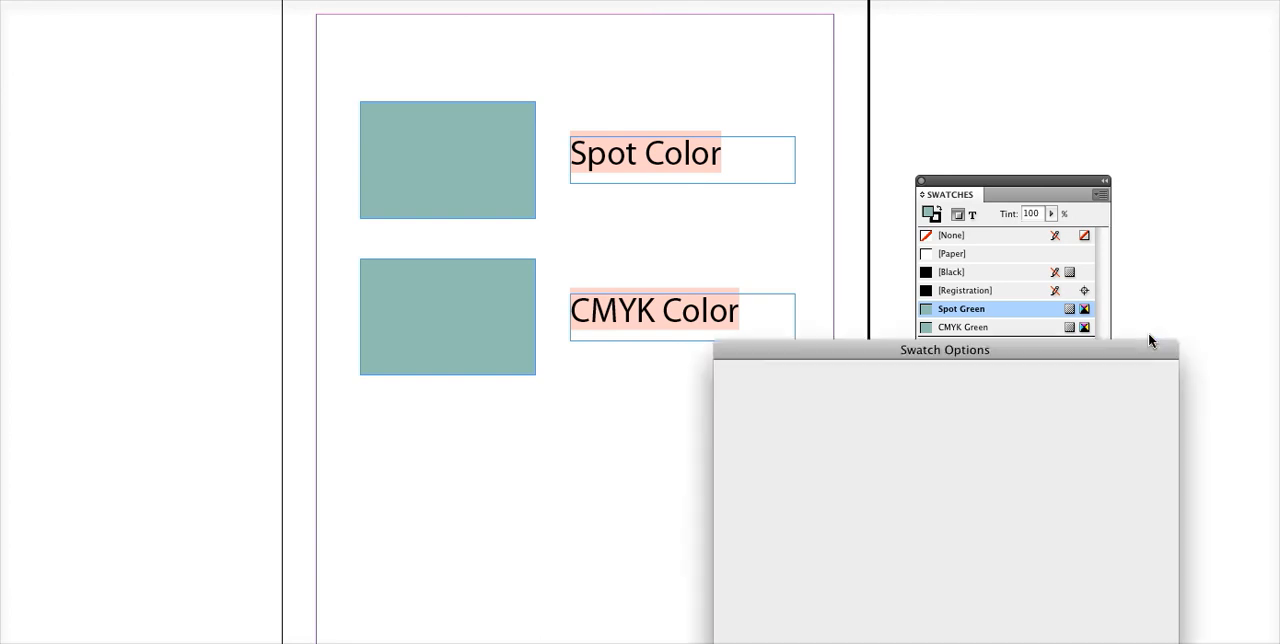
double_click(960, 308)
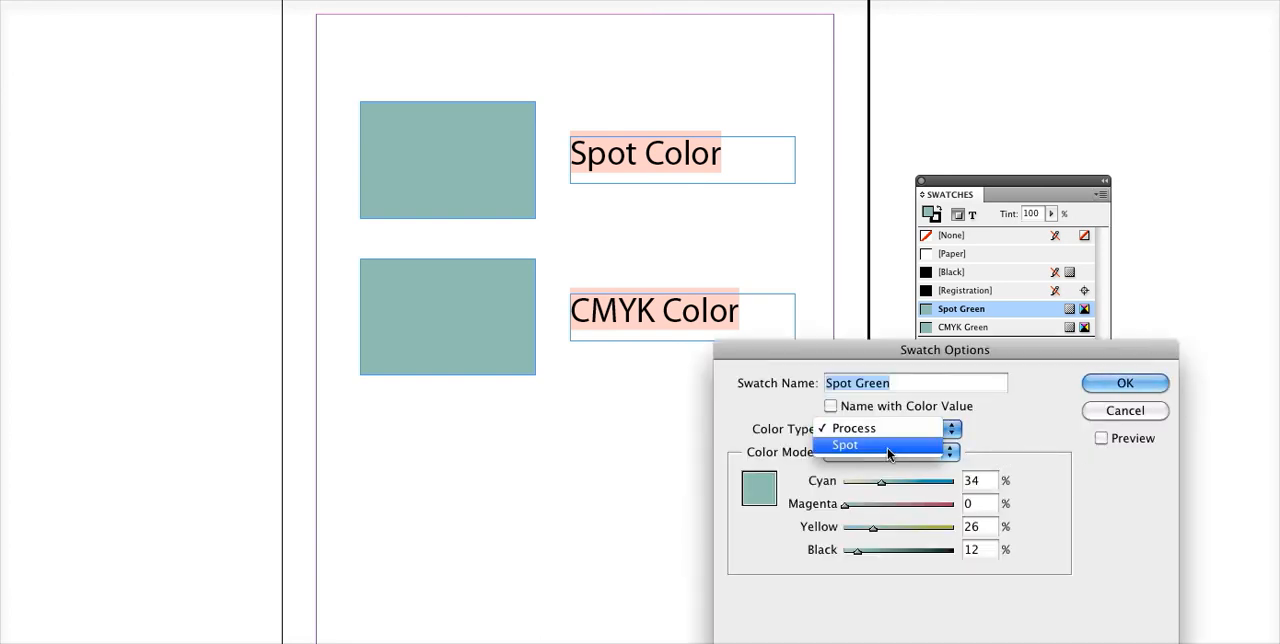
left_click(852, 428)
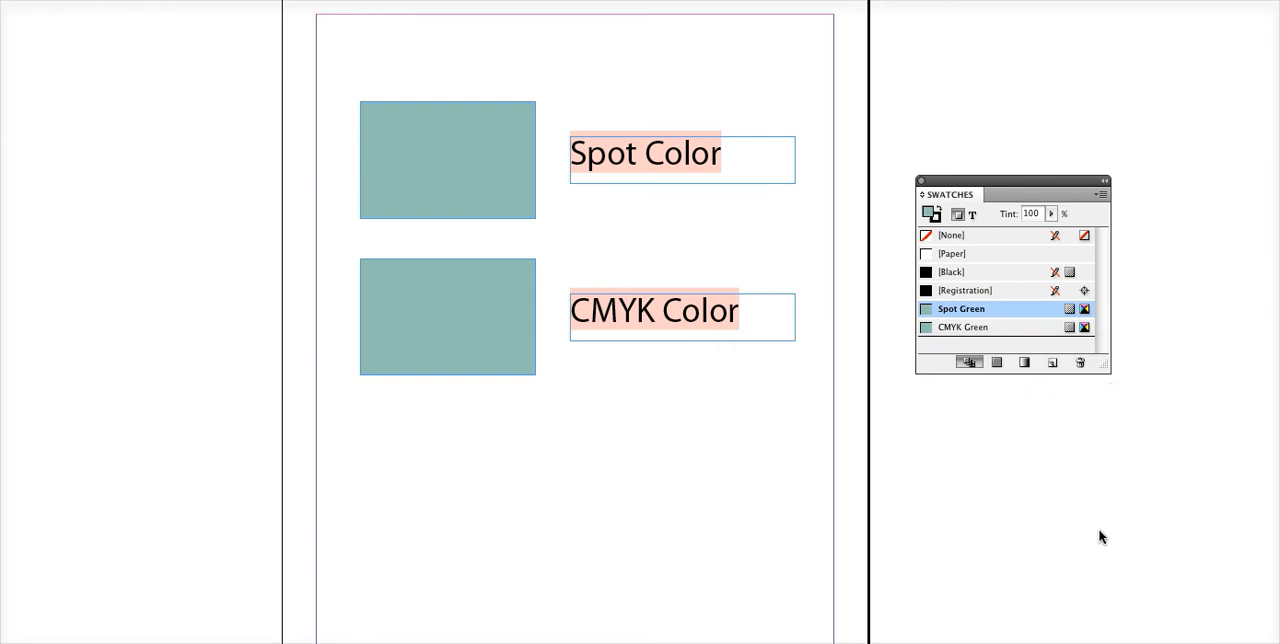
mouse_move(1076, 524)
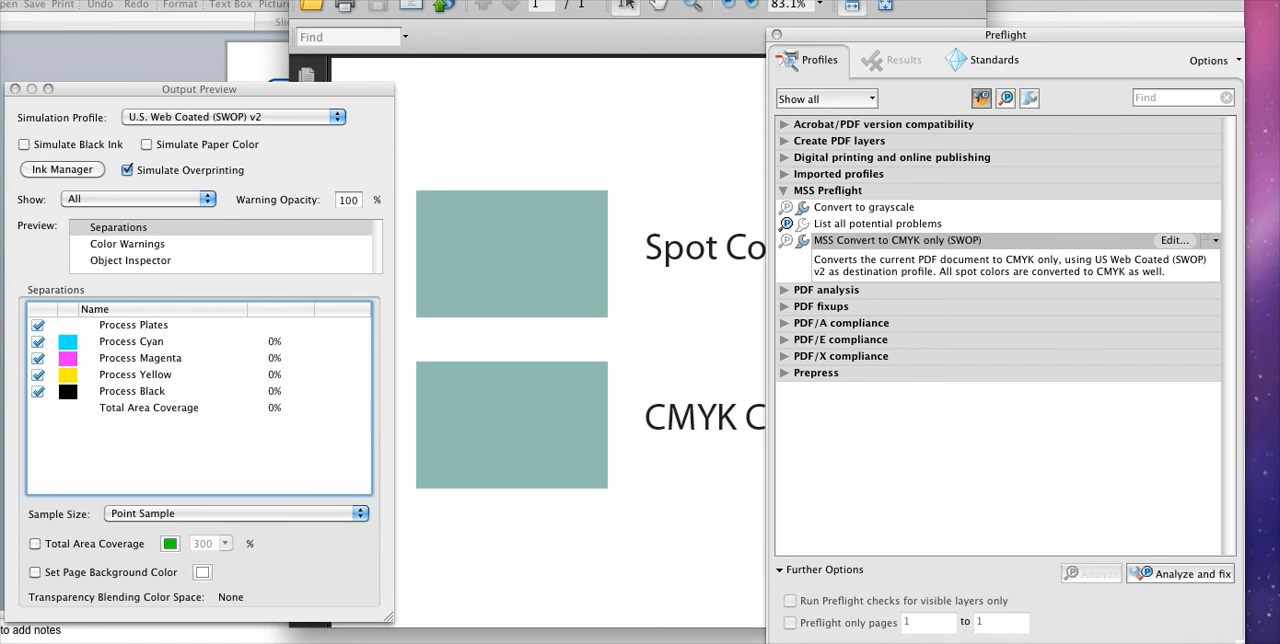
mouse_move(244, 130)
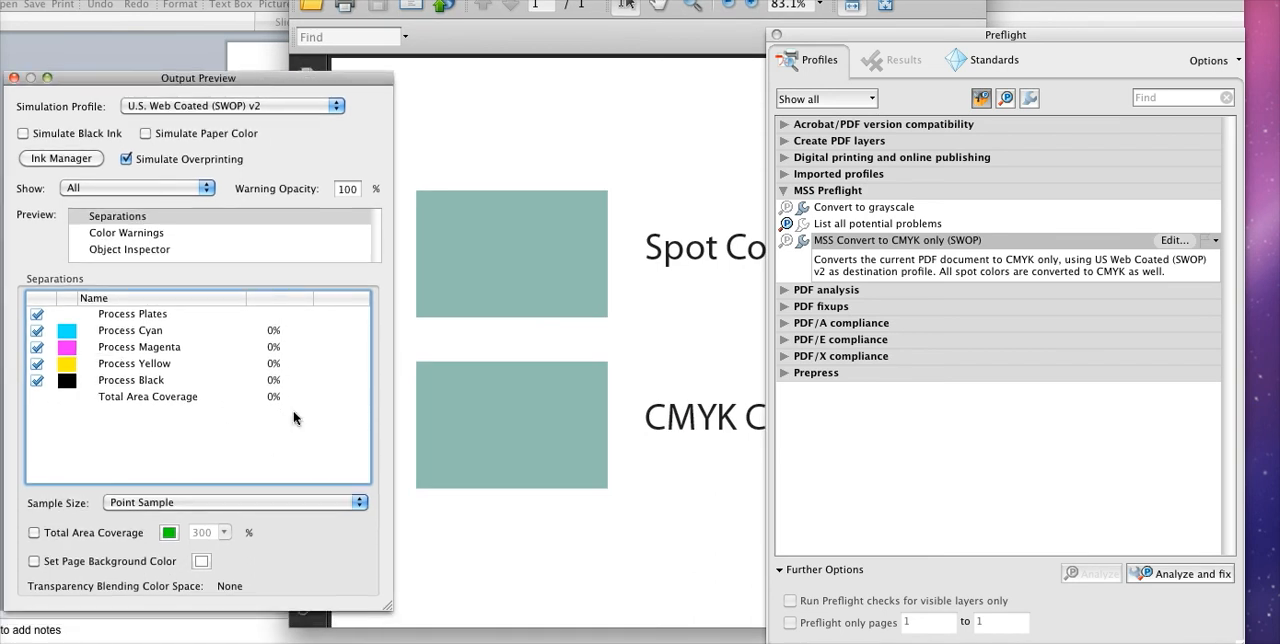
mouse_move(296, 452)
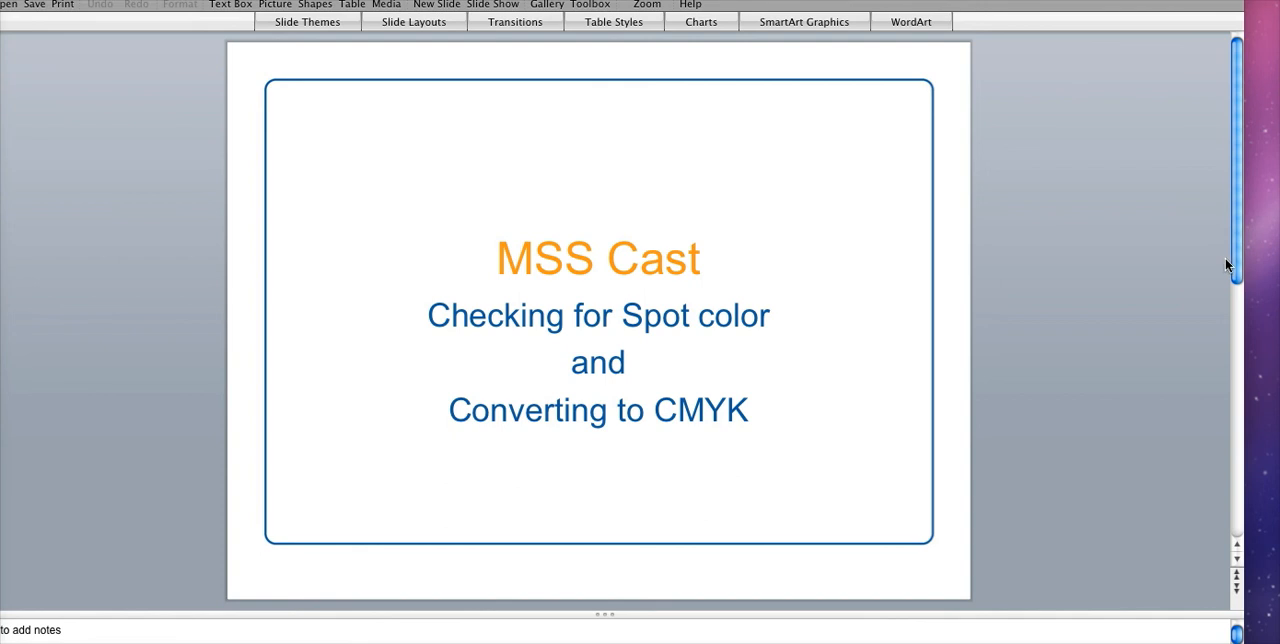
mouse_move(1238, 232)
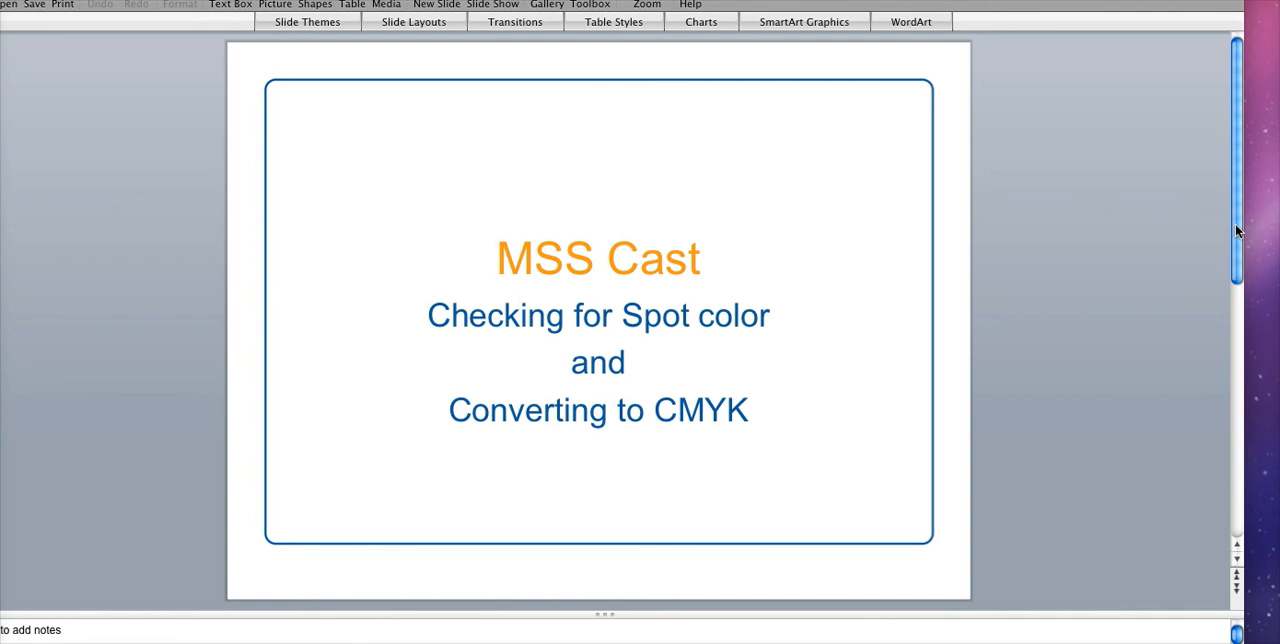